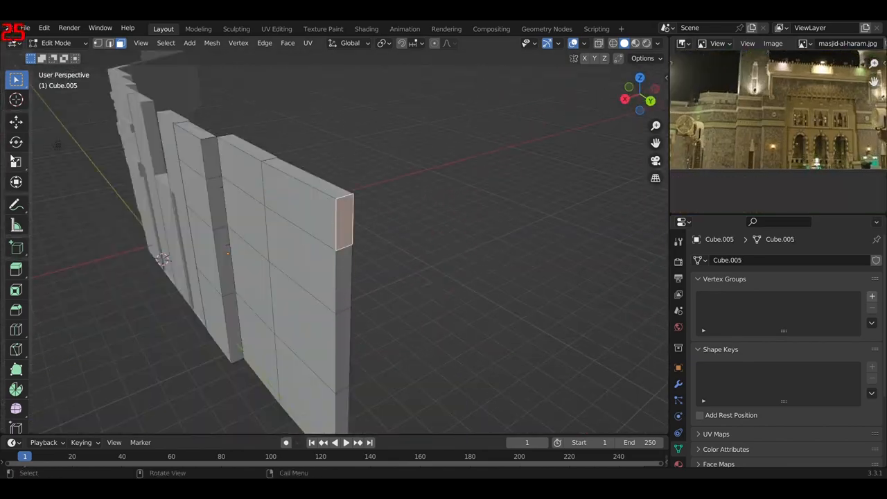
Extrude the wall's end face to add a new wall section
key(e)
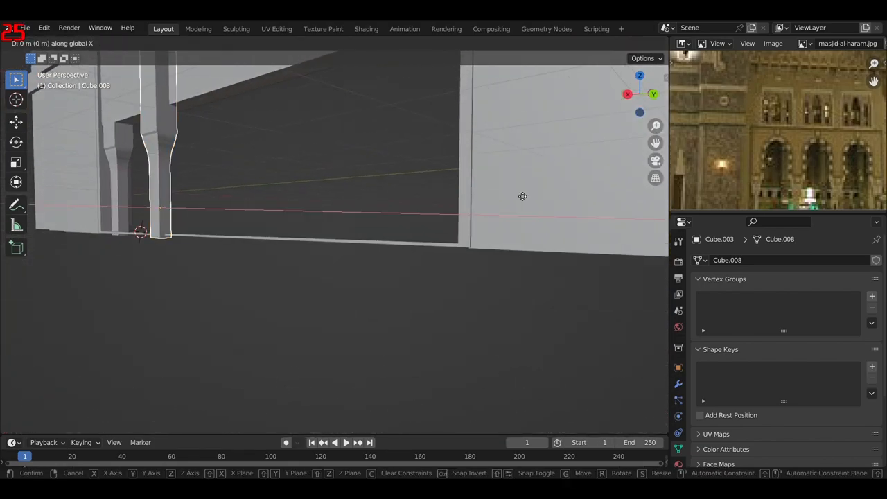
Slide the pillar copy along Y into the doorway on the opposite side of the opening
drag(523, 196, 451, 218)
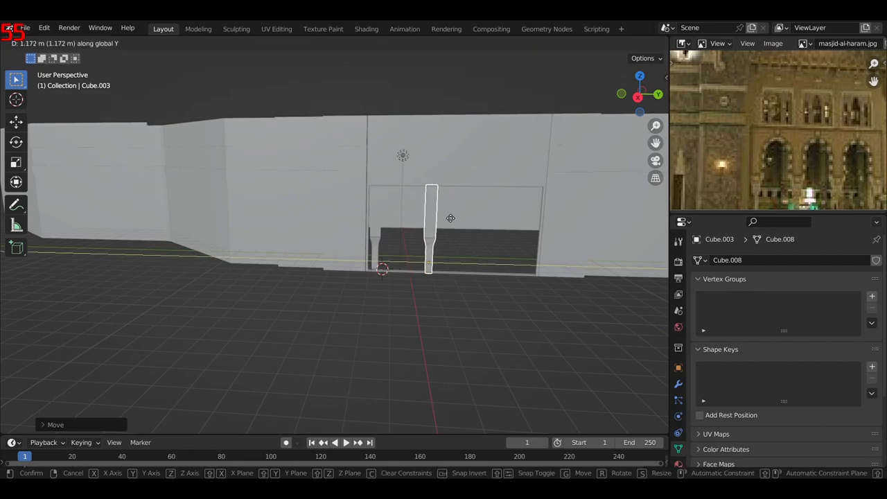
drag(451, 219, 453, 222)
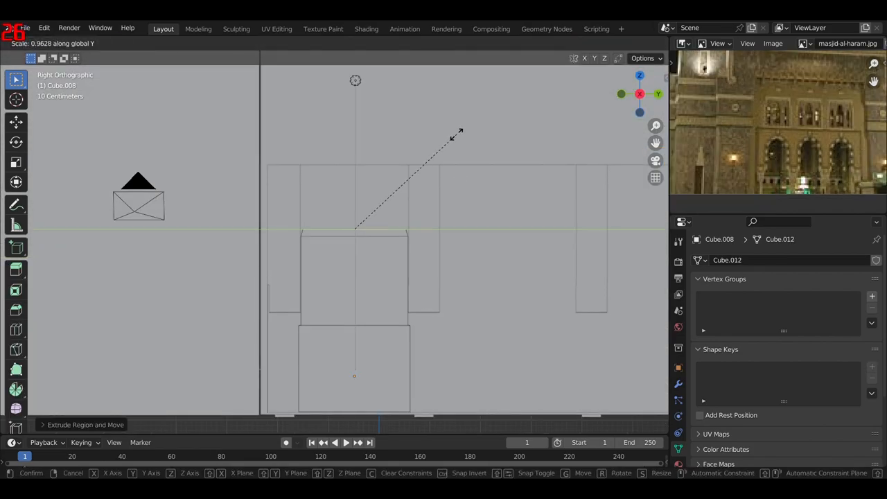
mouse_move(395, 145)
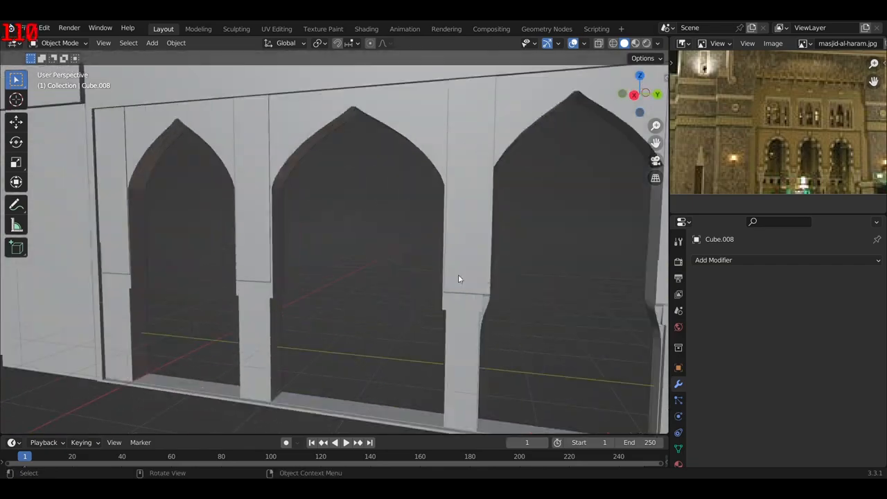
Toggle Edit Mode to shape the pointed arch geometry
key(Tab)
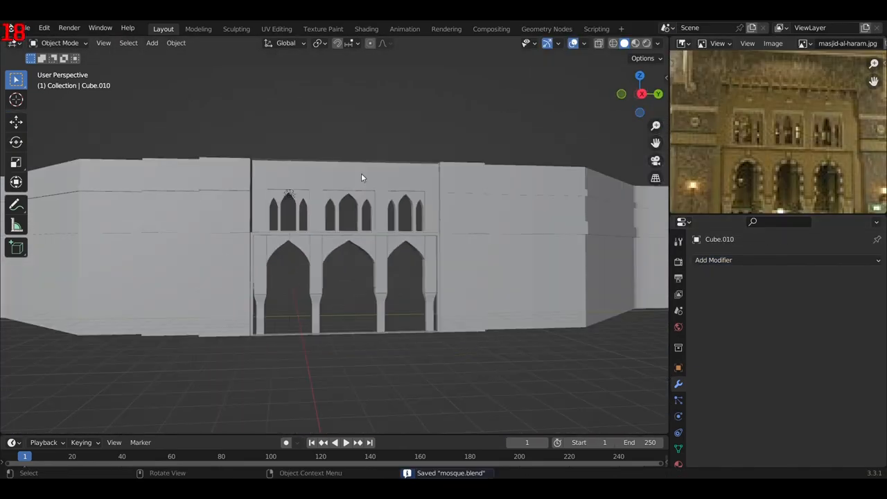
Toggle Edit Mode to shape the small arched windows above the entrance
key(Tab)
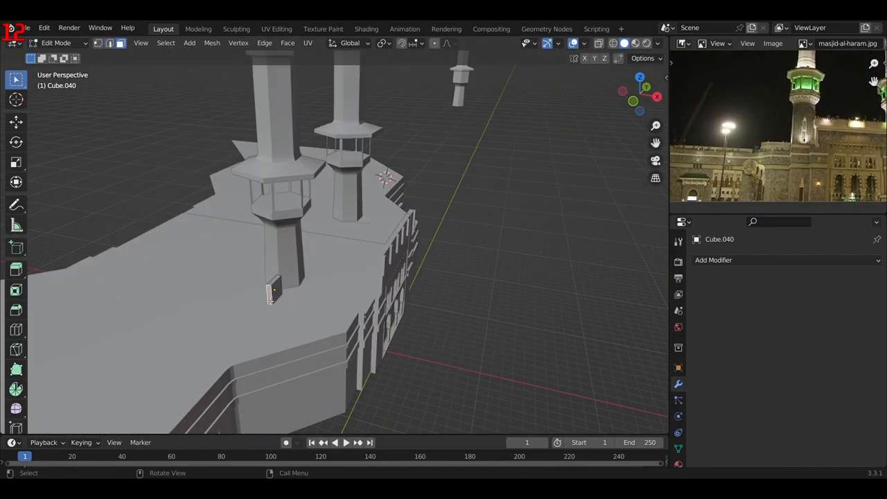
Adjust the small piece at the minaret base on the roof
drag(270, 291, 365, 284)
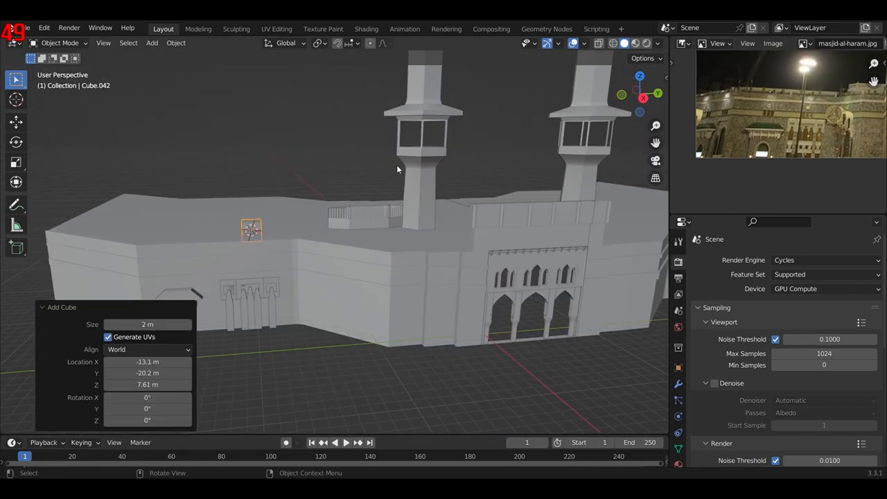
Enter Edit Mode on the new rooftop cube to reshape it
key(Tab)
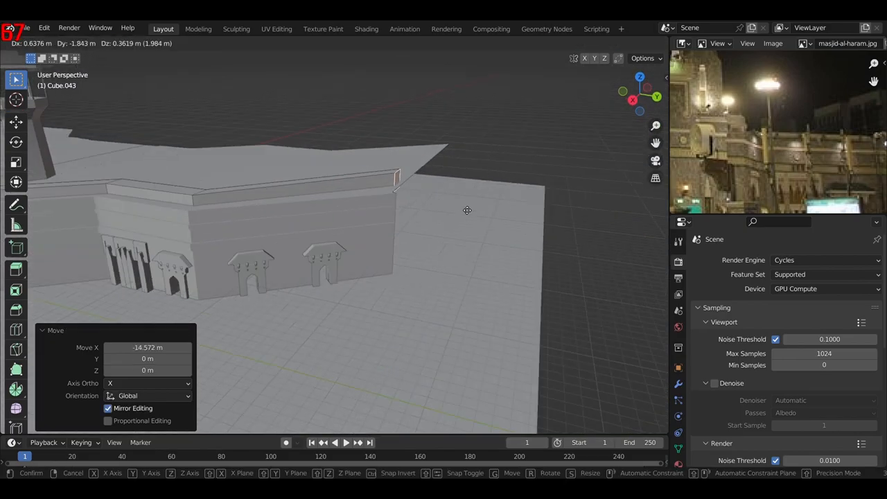
Switch to camera view while pushing the ground slab outward
key(Numpad0)
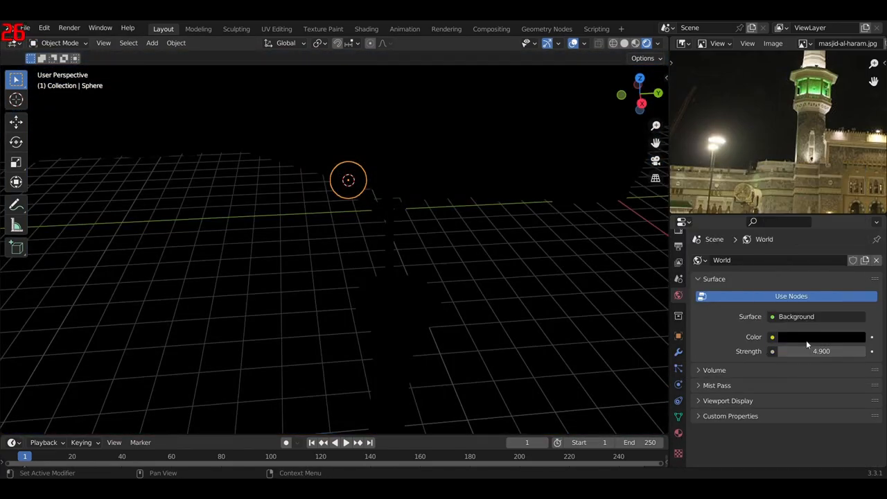
Set the world background colour to black for the night scene
click(822, 336)
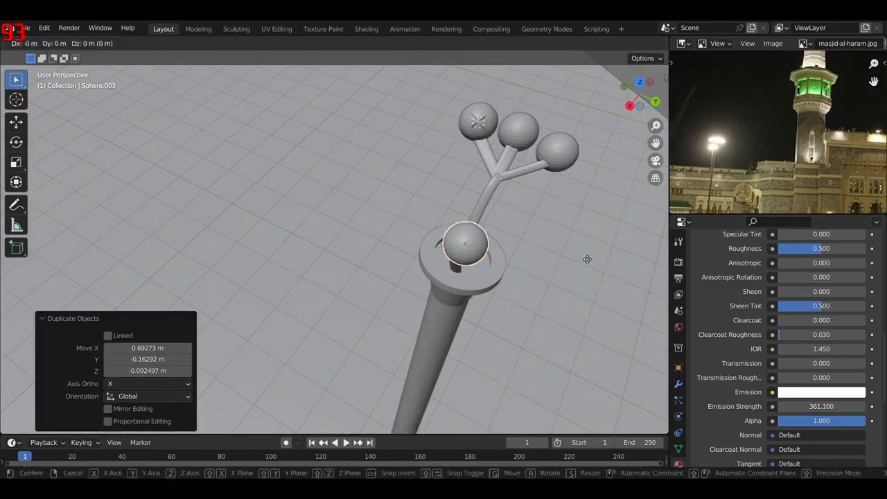
Open the Render Engine dropdown to switch away from Eevee
click(824, 259)
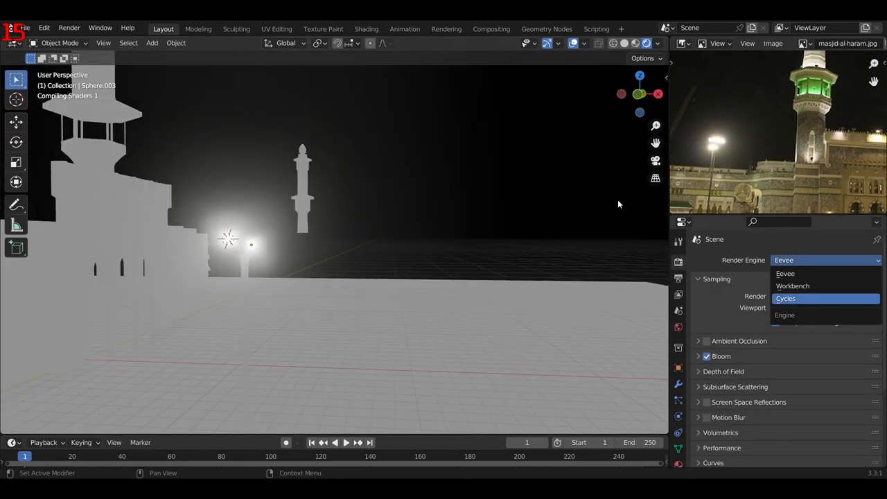